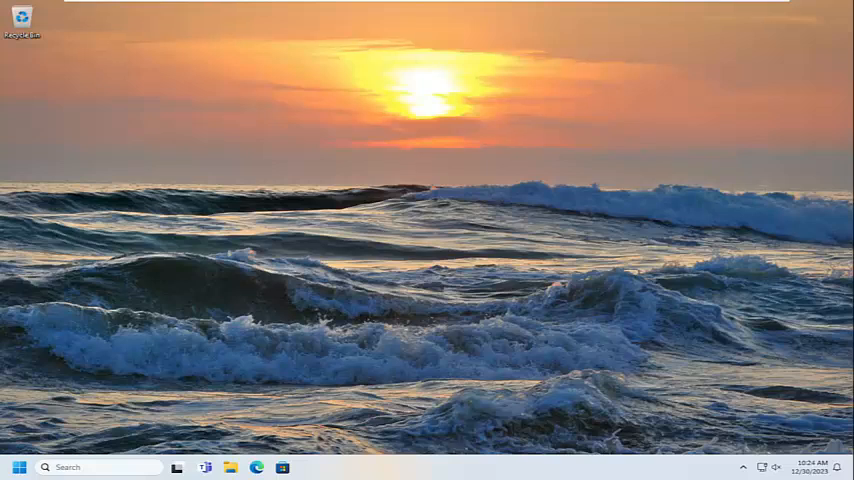
mouse_move(212, 269)
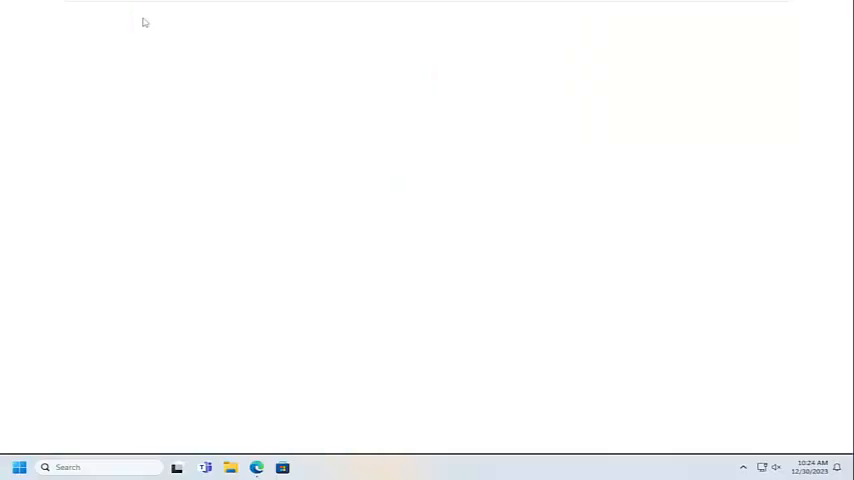
- Download Autoruns.zip from the Sysinternals Autoruns for Windows page in Edge
left_click(257, 467)
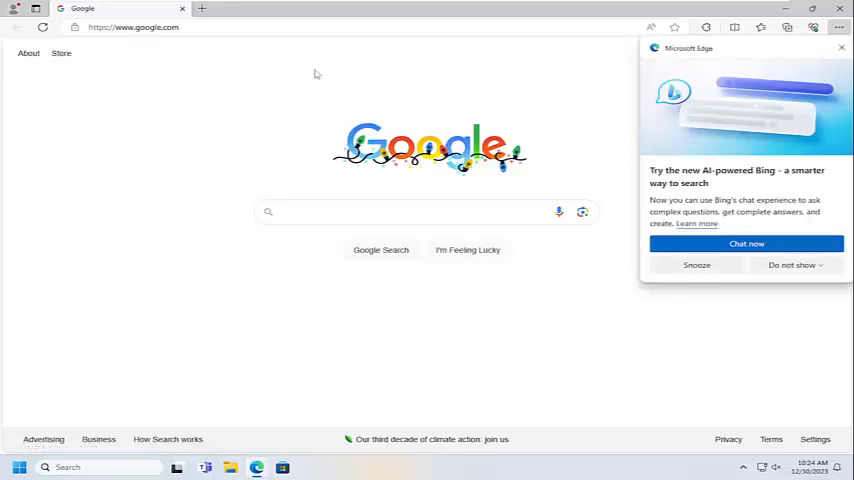
left_click(841, 47)
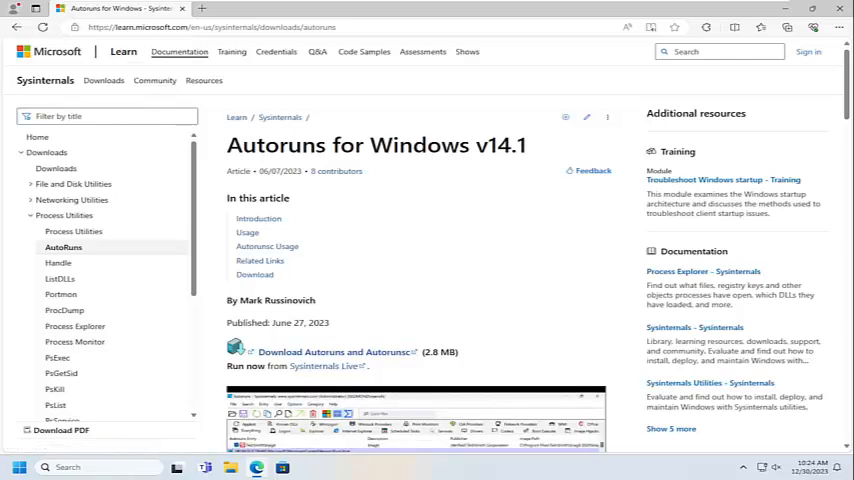
scroll("down", 3)
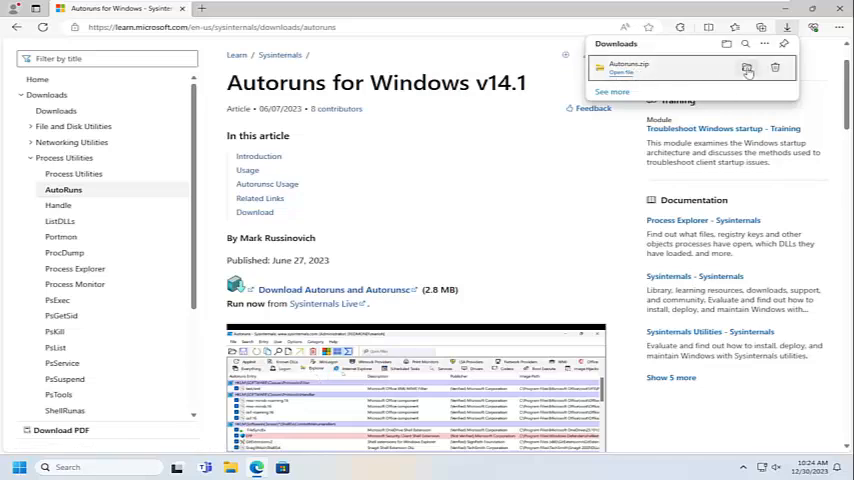
- Open Autoruns.zip from its download folder and launch the Autoruns application
left_click(746, 68)
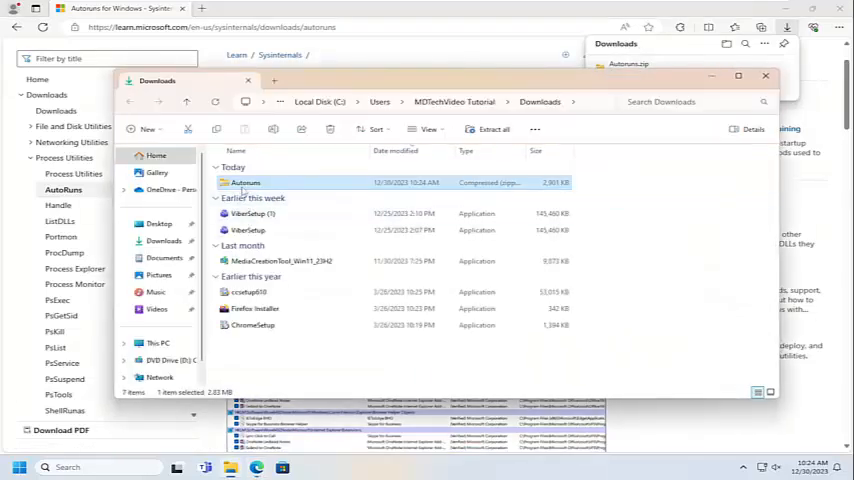
double_click(245, 182)
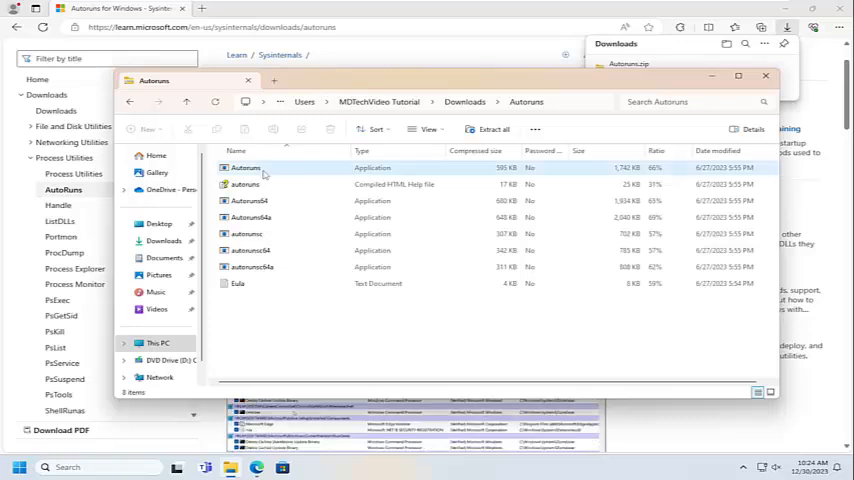
double_click(245, 167)
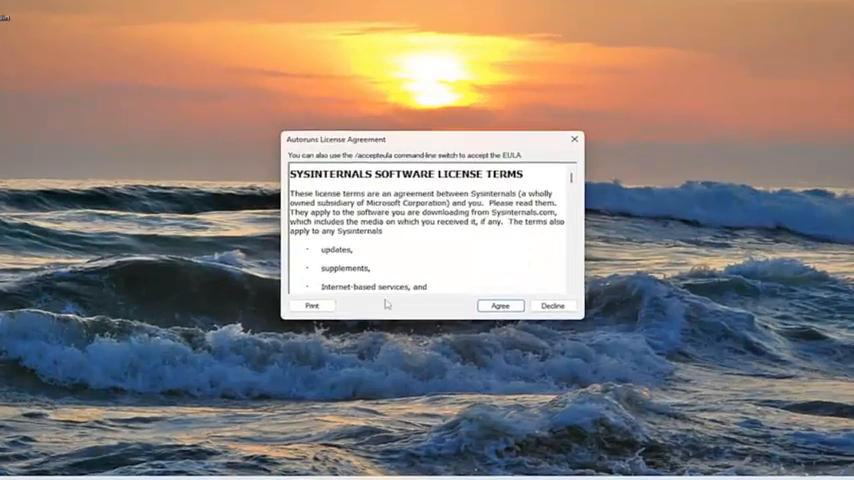
- Accept the Autoruns license and bring up the VMware User Process entry's context menu
left_click(500, 306)
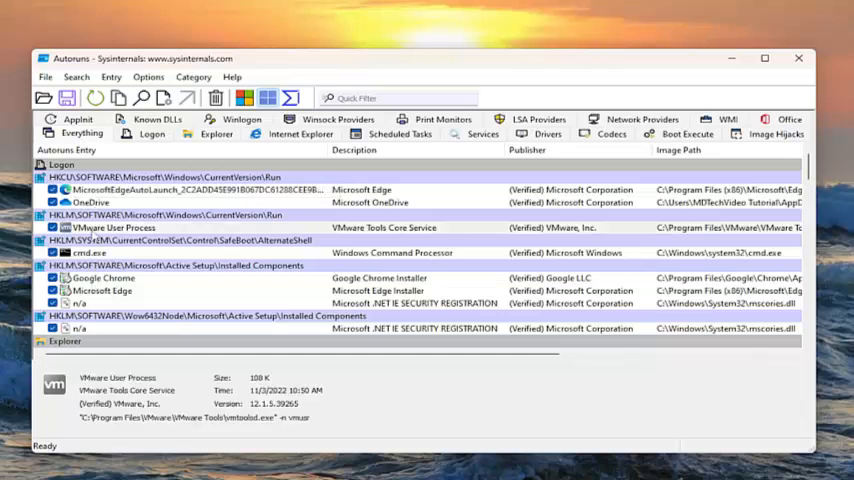
right_click(112, 227)
type("cmd")
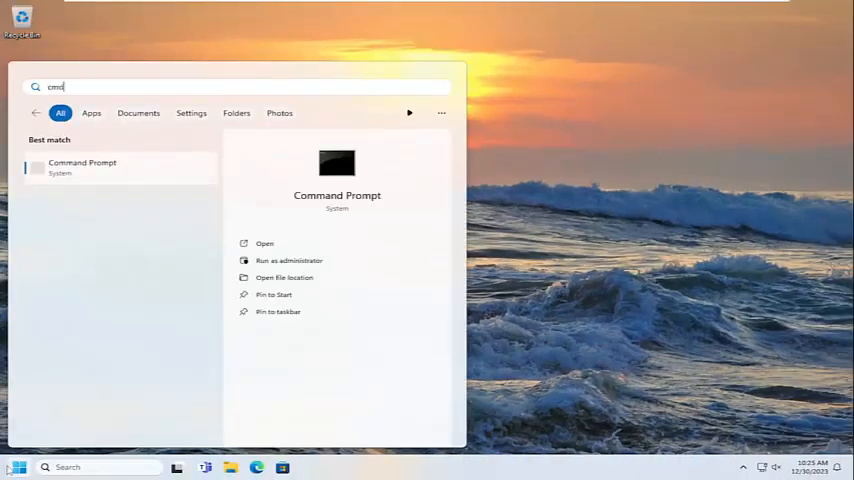
mouse_move(81, 192)
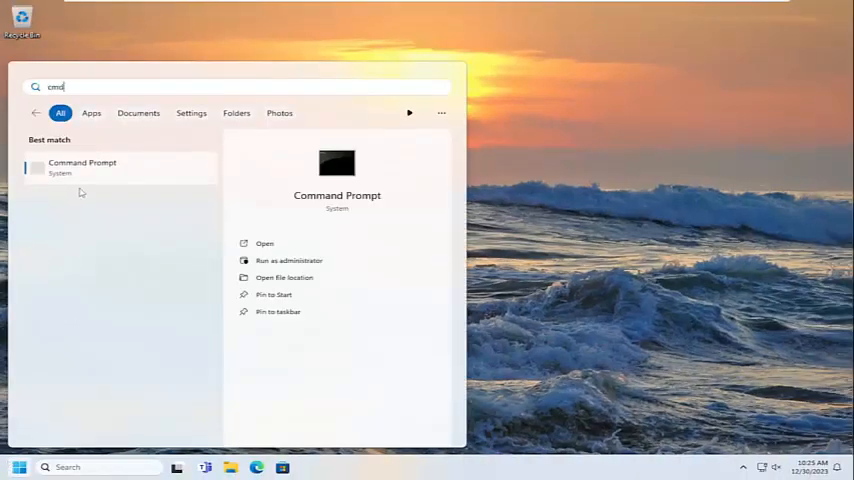
- Run the Command Prompt search result as administrator
right_click(82, 167)
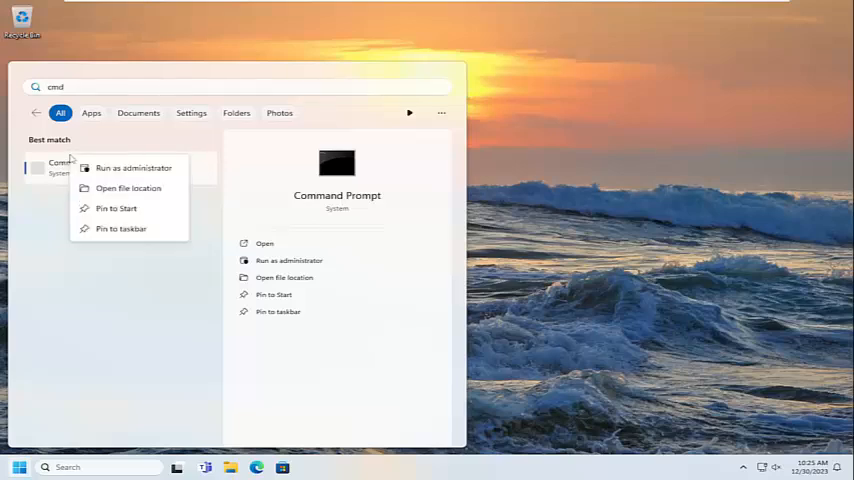
left_click(133, 168)
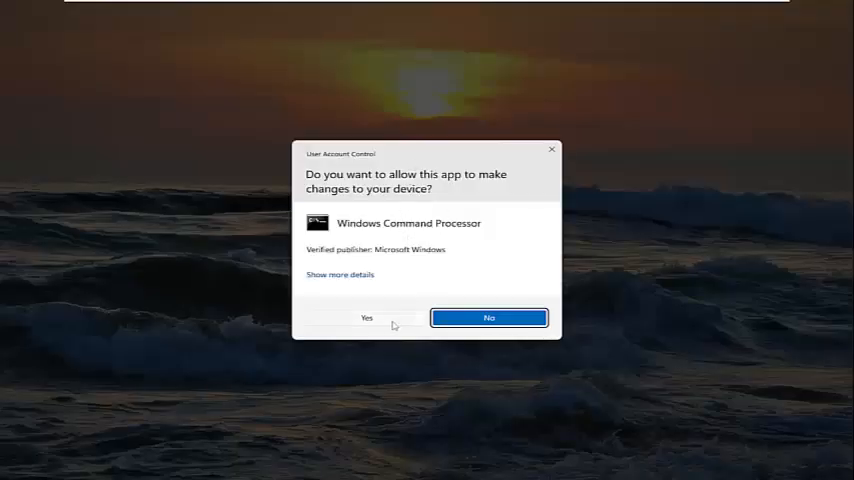
- Approve the UAC prompt and enter 'sfc /scannow' in the elevated Command Prompt
left_click(366, 317)
type("sfc /s")
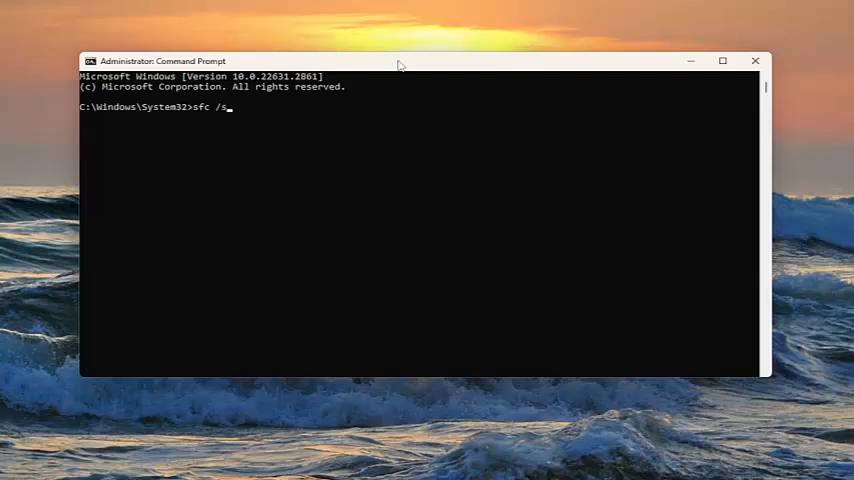
type("cannow")
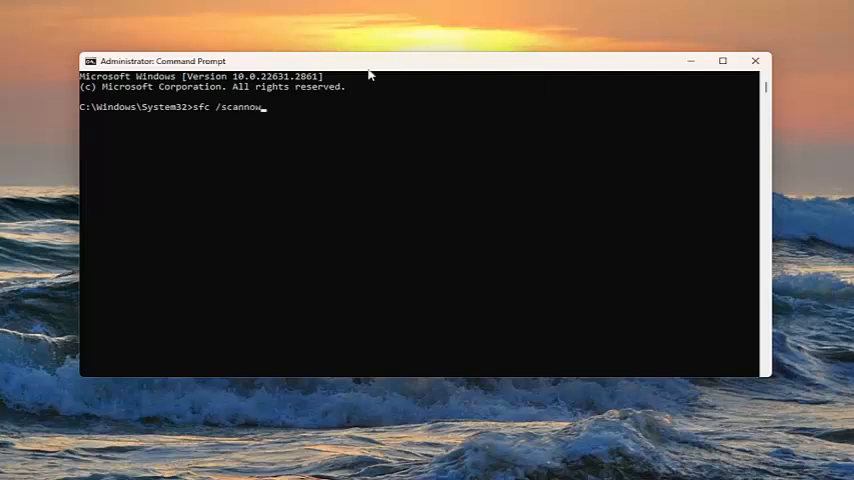
mouse_move(212, 135)
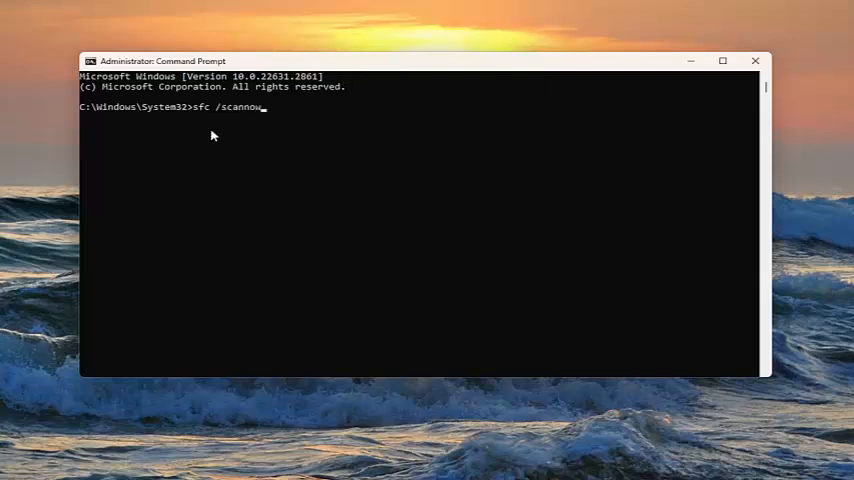